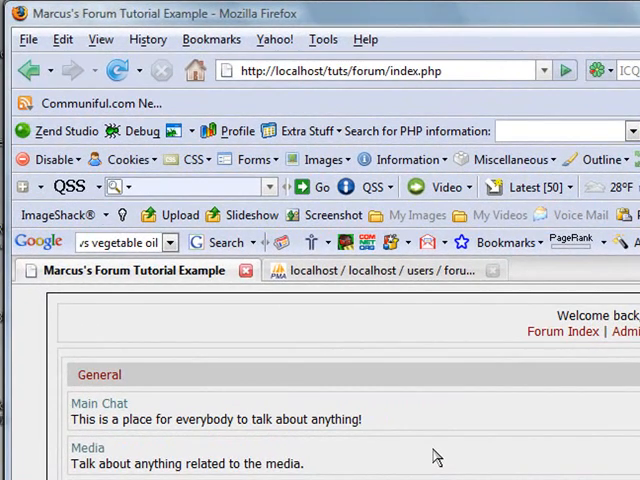
mouse_move(98, 404)
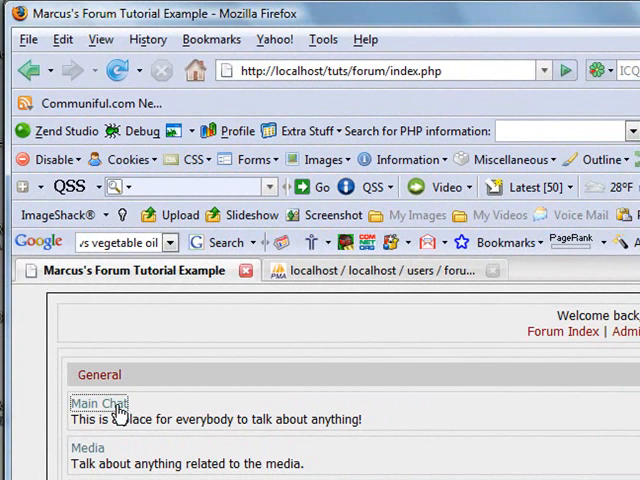
Follow the Main Chat forum link in the forum index page
click(98, 404)
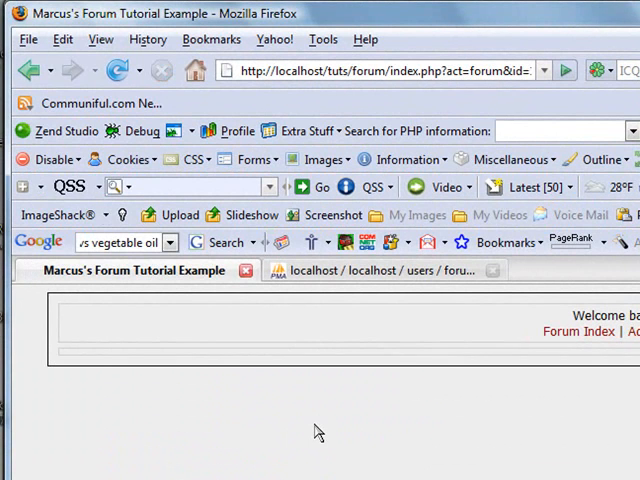
mouse_move(308, 414)
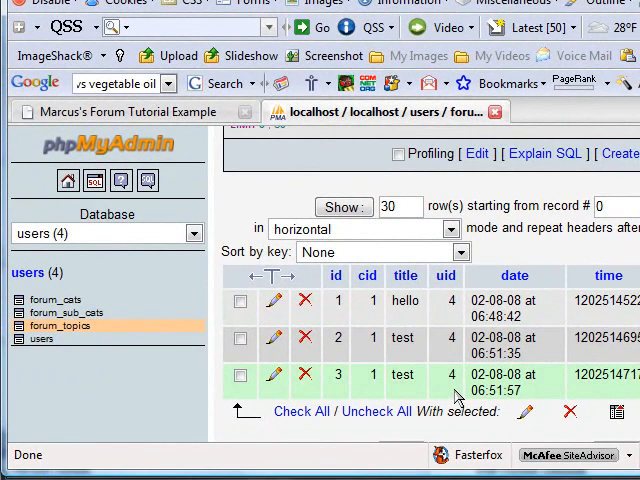
mouse_move(452, 390)
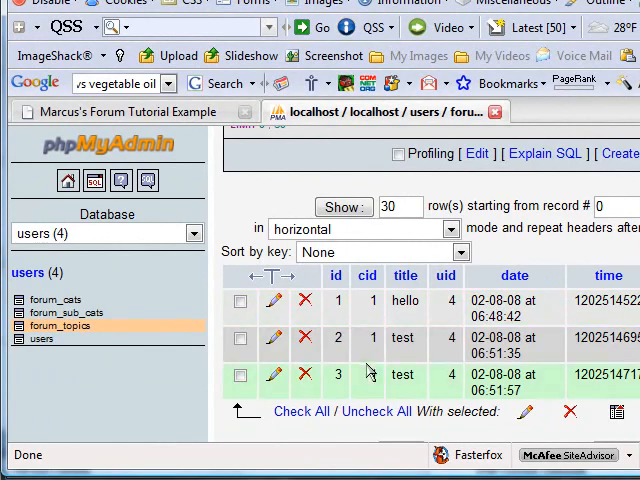
mouse_move(458, 380)
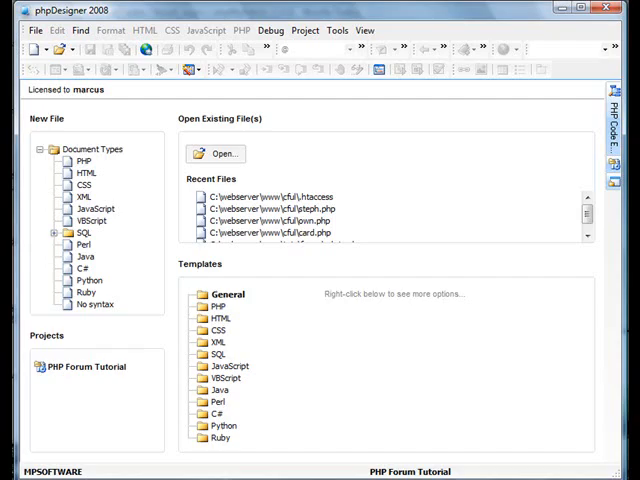
Show the PHP Forum Tutorial project files and load forum.php into the editor
click(88, 366)
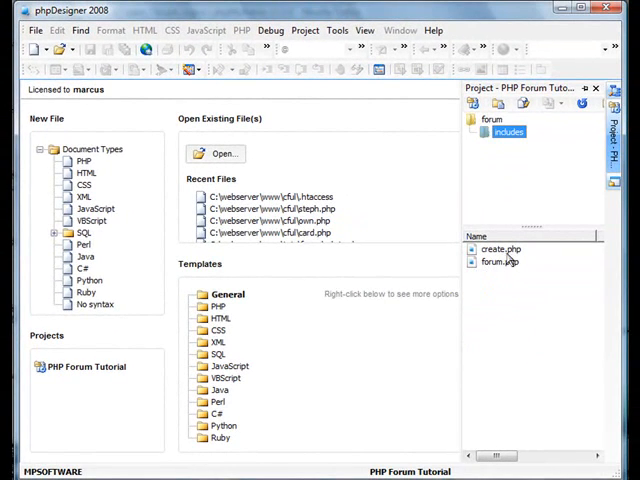
double_click(502, 260)
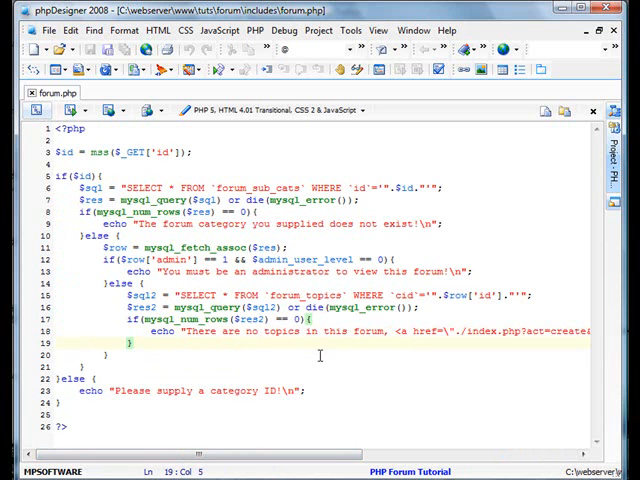
Write an else branch echoing the table tag and a while($row2 = mysql_fetch_assoc($res2)) loop
text(else {)
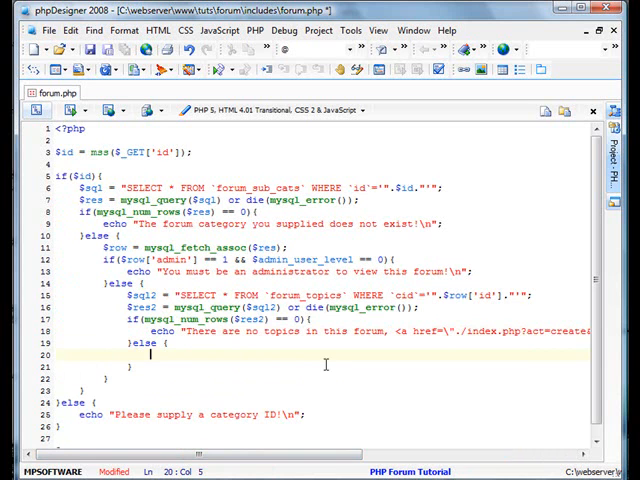
text(while()
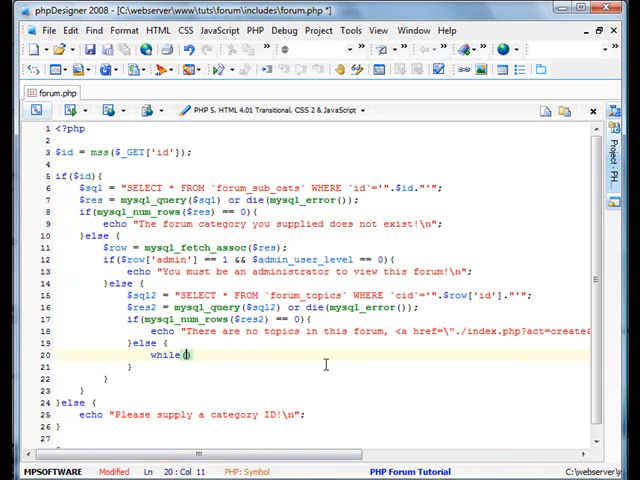
text($row = m)
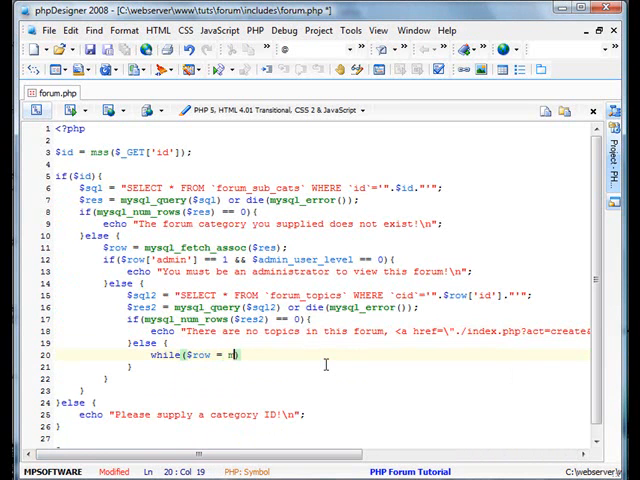
text(ysql_fetch_assoc($res2)){)
text(echo "<table border=\"0\" cellspacing=\"3\" )
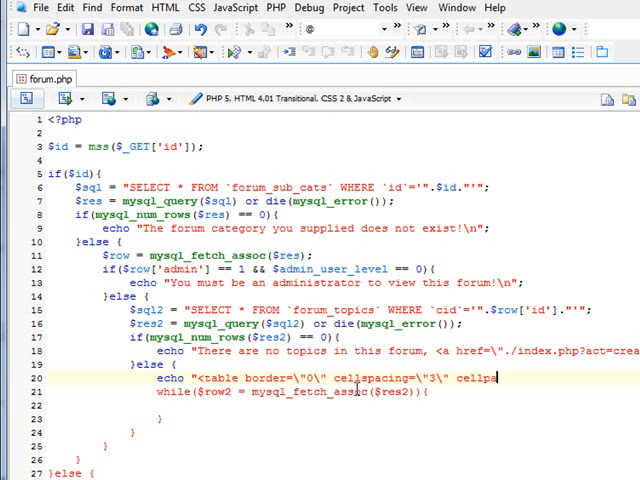
Finish the table tag with cellpadding="3" and start a centred header row with a Title cell
text(cellpadding=\"3\">\)
text(echo "<tr>)
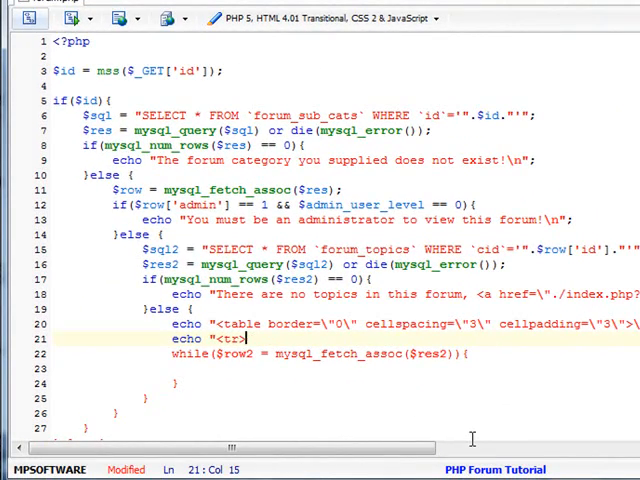
text(align=\"cen)
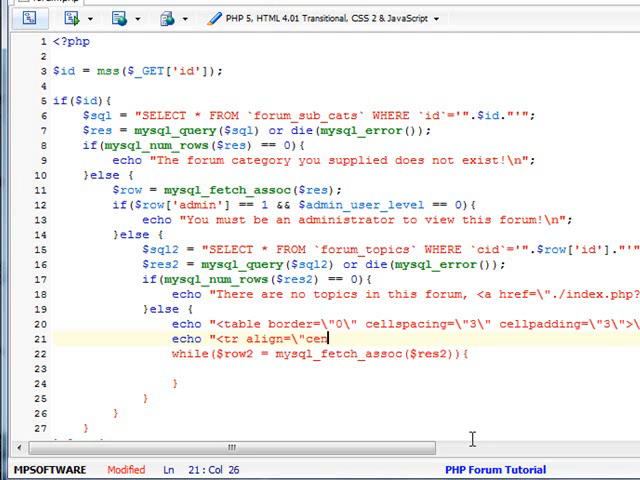
text(ter\"><td>)
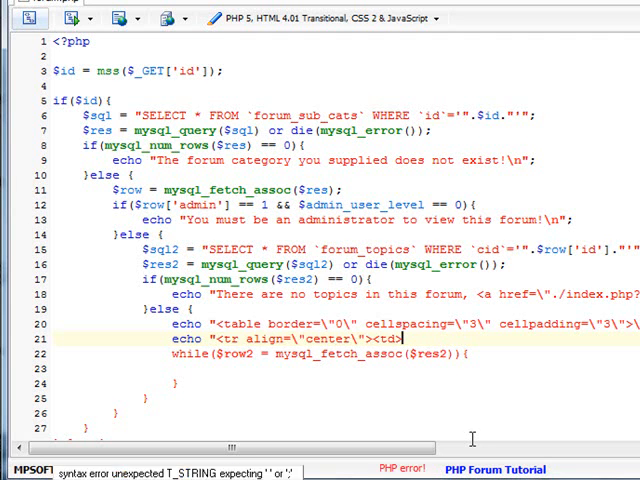
text(Title</td><td>U)
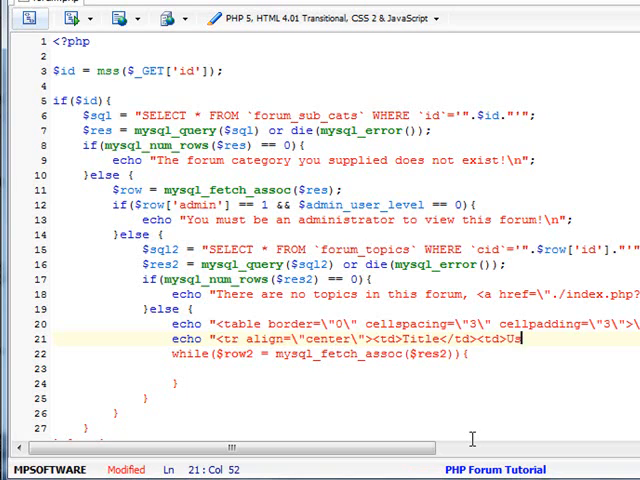
Add the User and Date header cells and echo the closing </table> after the loop
text(ser</td><td>)
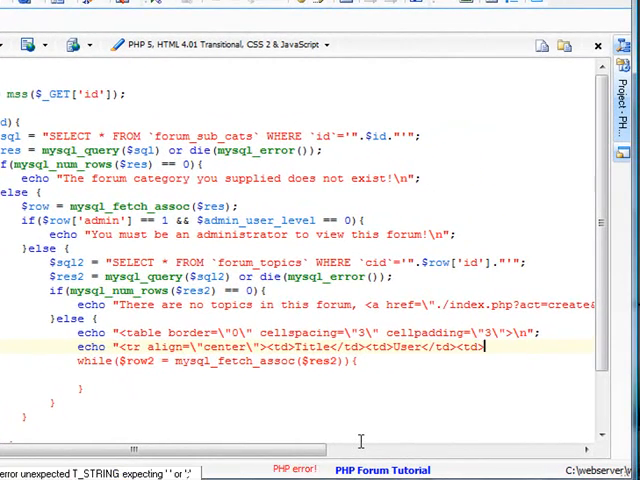
text(Date</)
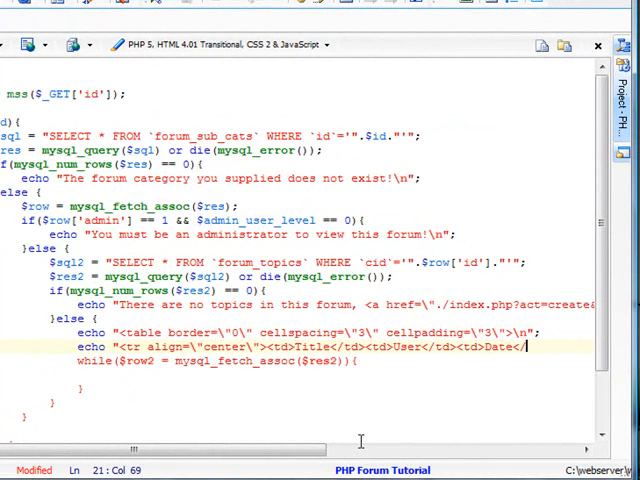
text(d><td>Rep)
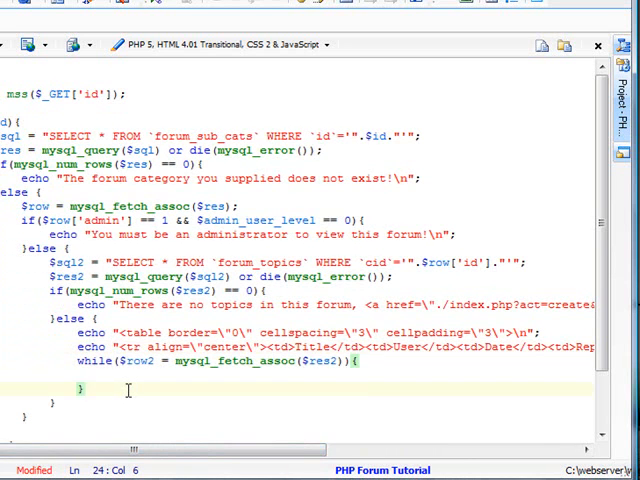
text(echo "</table>\n";)
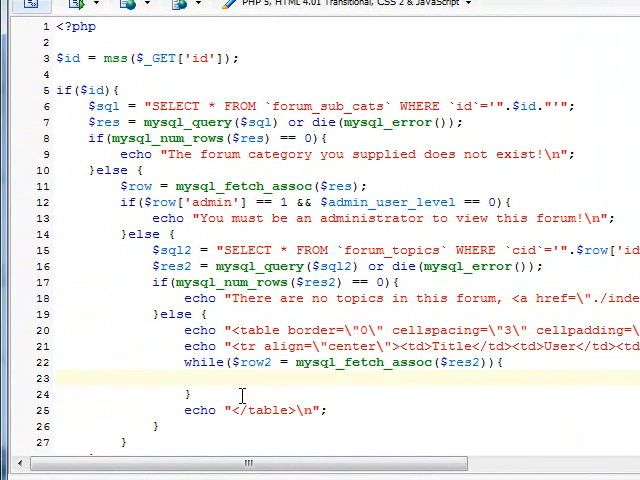
Begin echoing a <tr><td> data row inside the topic while loop
text(echo)
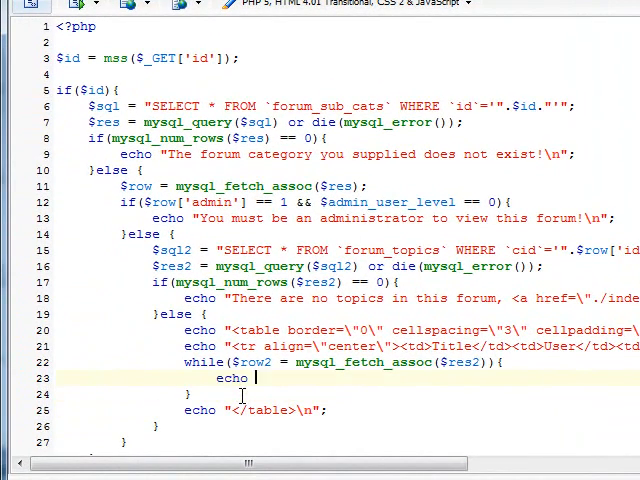
text("<tr><t)
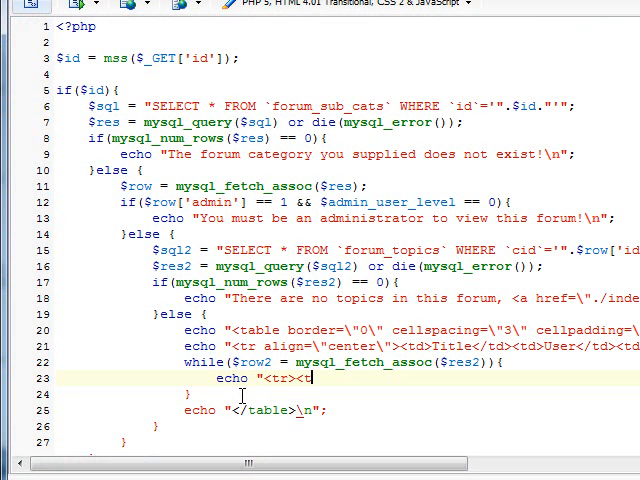
text(d>)
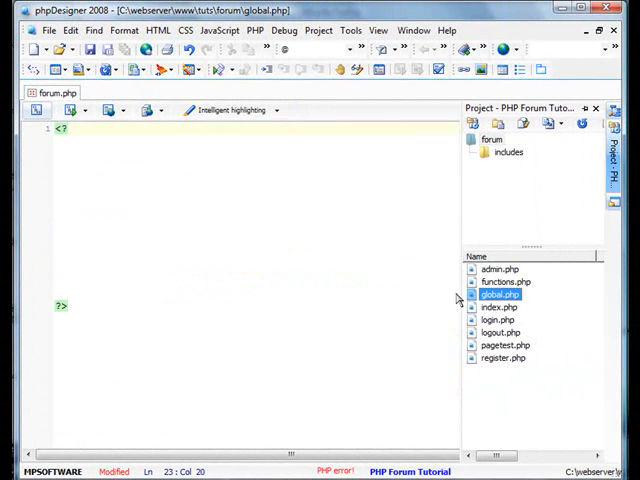
In global.php define function s($value) returning stripslashes($value)
double_click(500, 294)
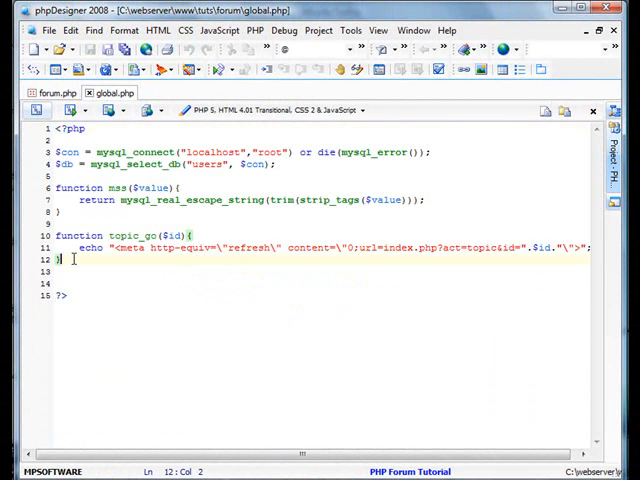
text(function s)
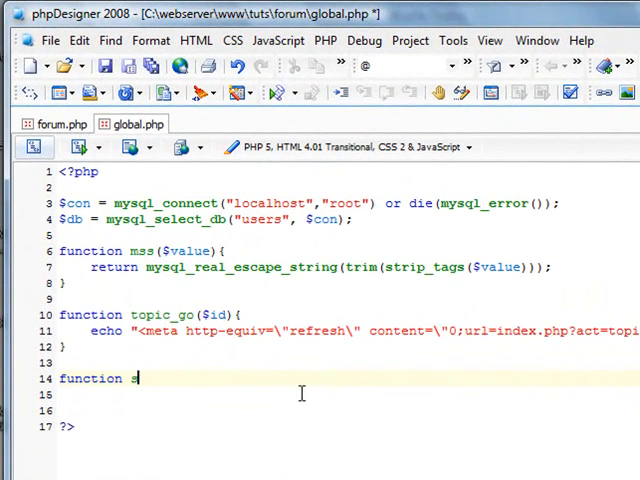
text(3($value){)
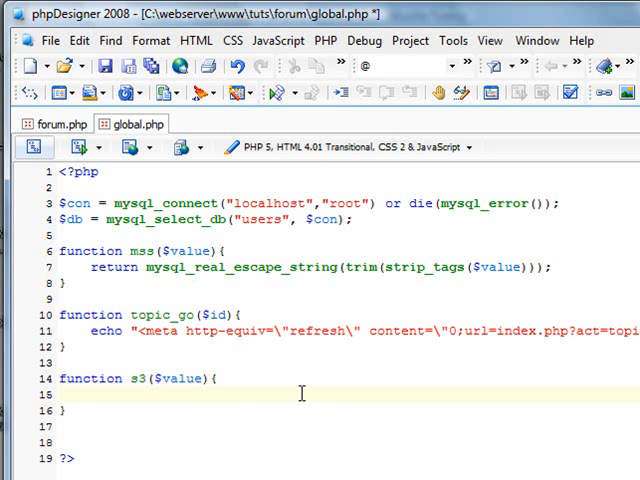
text(return st)
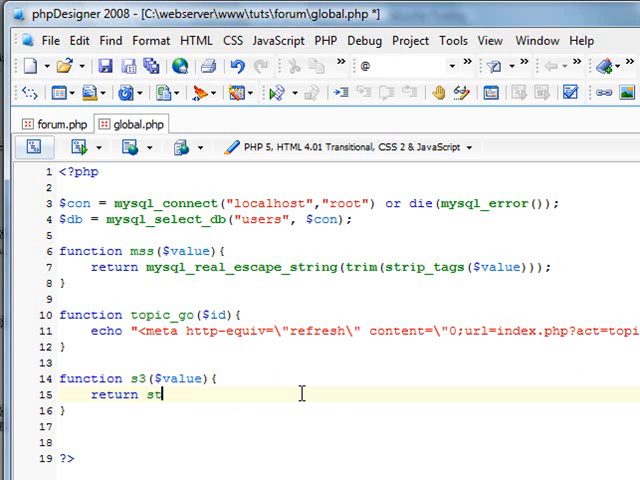
text(ripslashes($)
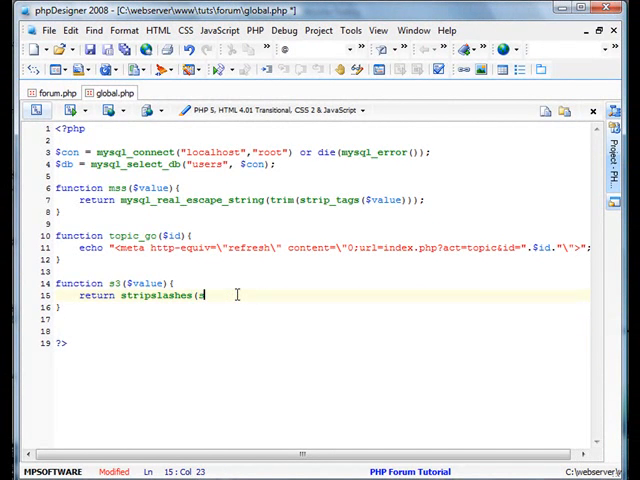
text(value);)
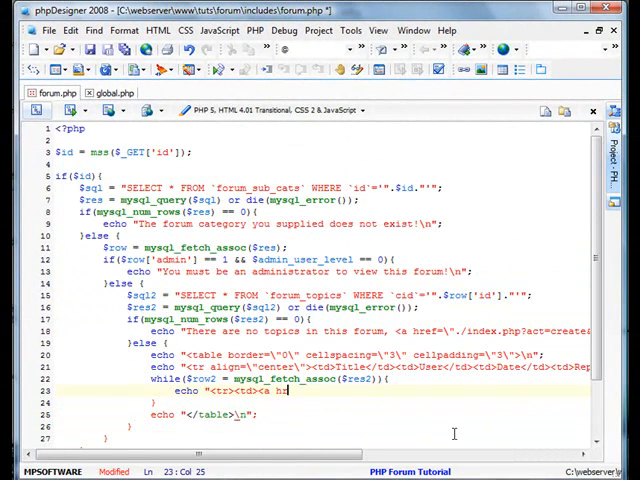
Link each topic title to ./index.php?act=topic&id= with the row's id and s($row2['title'])
text(href=\"./index.ph)
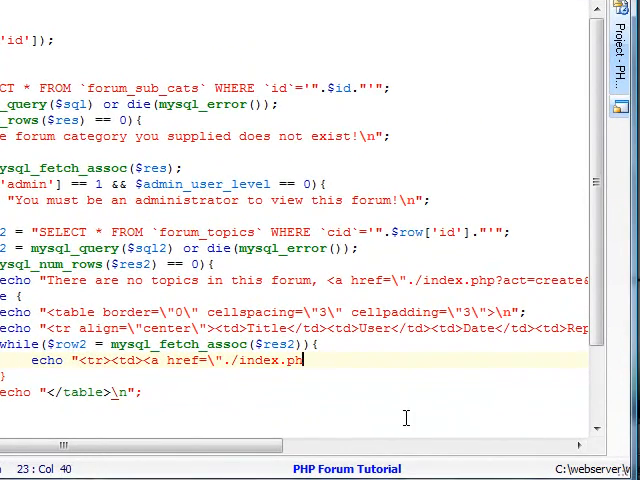
text(p?act=topic&id=".$row2['id)
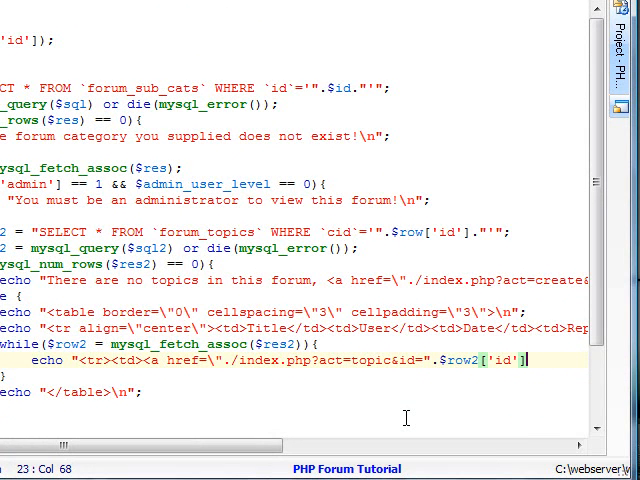
text(."\">".s($row2['title'])."</a></td><td>)
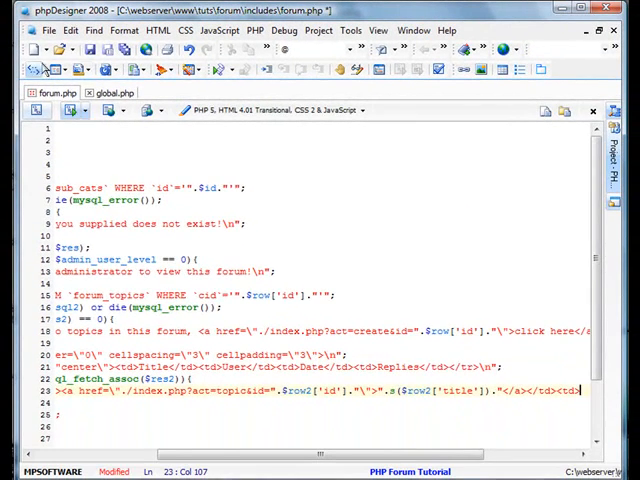
Start function uid($uid) with a SELECT username FROM users WHERE id query run through mysql_query or die
click(110, 92)
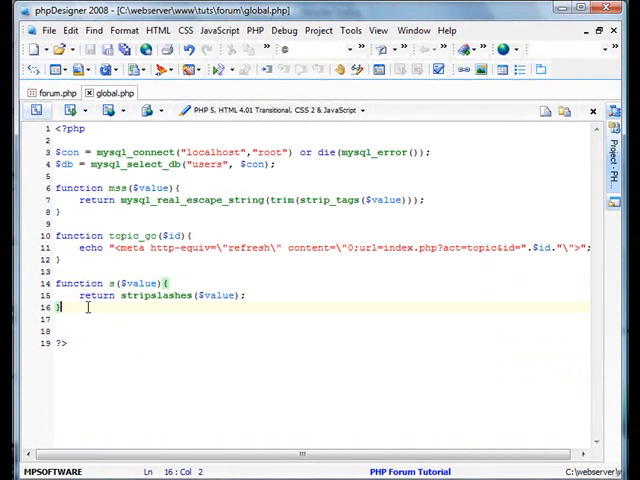
text(functio)
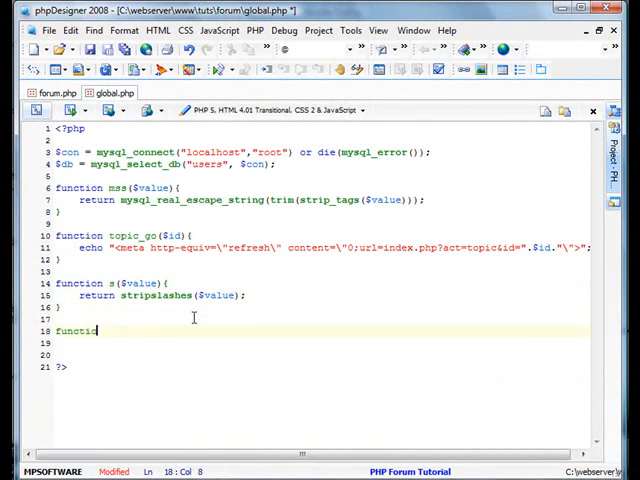
text(uid($v)
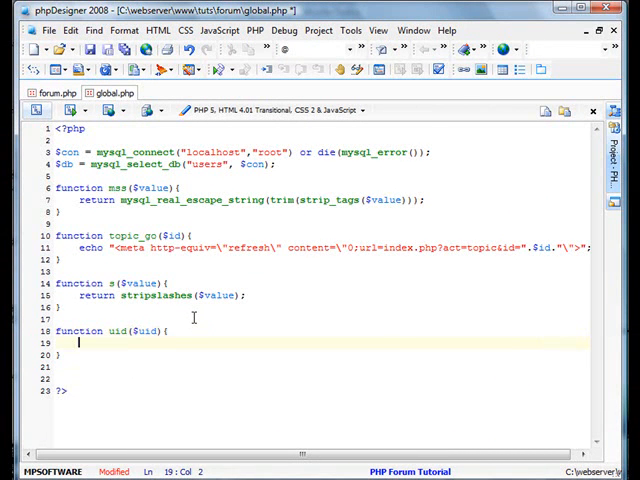
text($sql = "SEL)
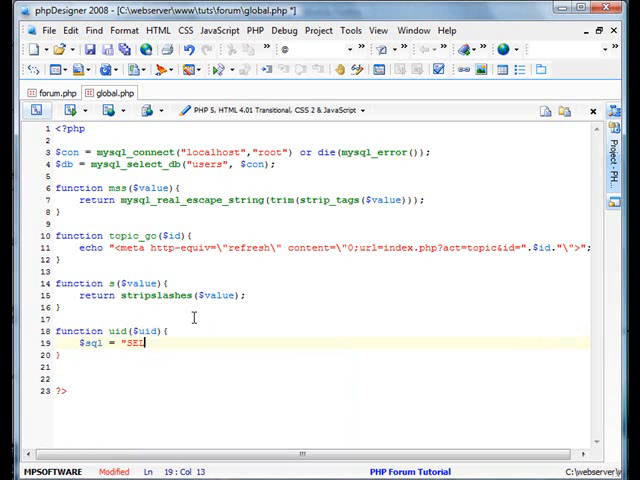
text(ECT username FROM)
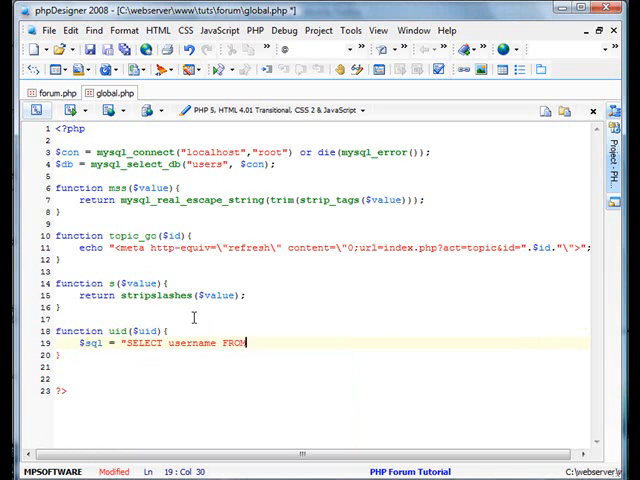
text(`users` WHERE `id`='".)
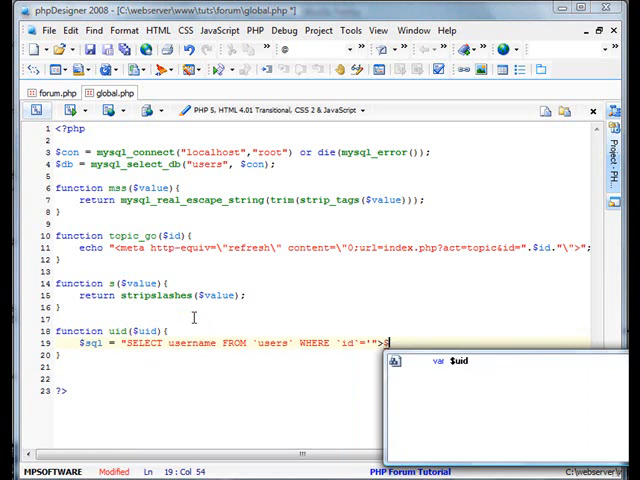
text($uid."'";)
text($res =)
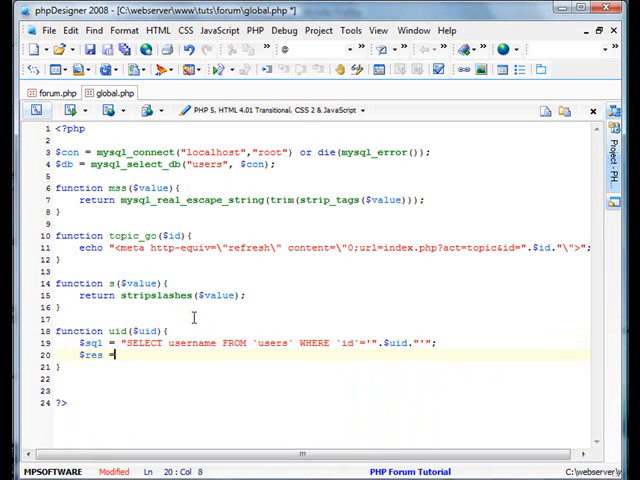
text(mysql_query()
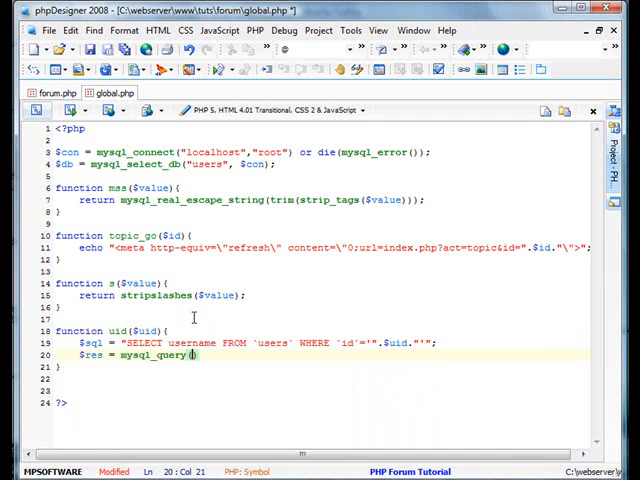
text($sql) or die(mysql_error());)
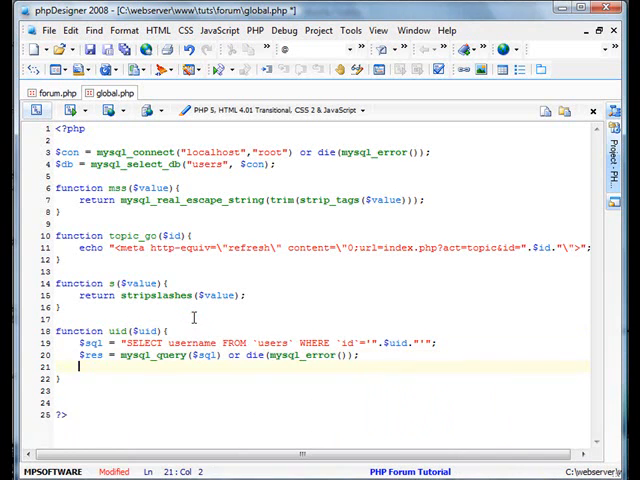
Return Unknown when num_rows is 0, otherwise fetch the row with mysql_fetch_assoc and return the username
text(if(mysql_num_rows($r)
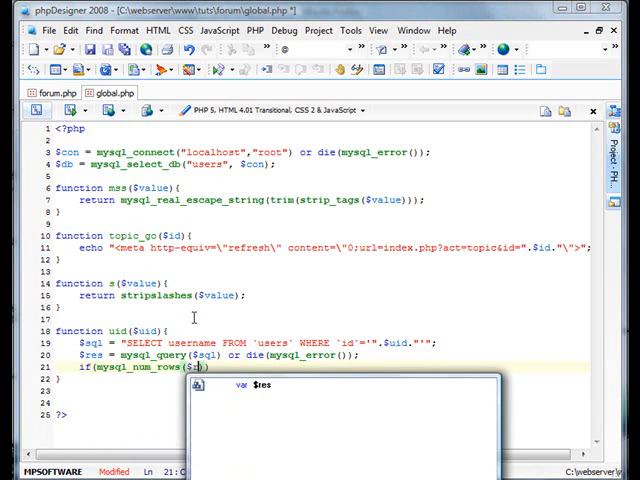
text(== 0){)
text(return "Unknown)
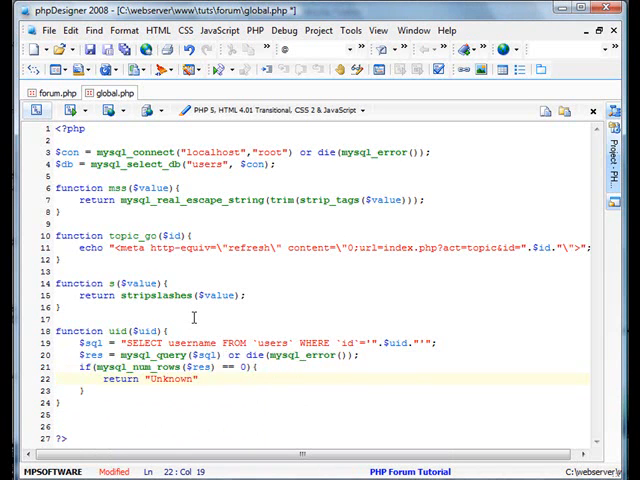
text(else {)
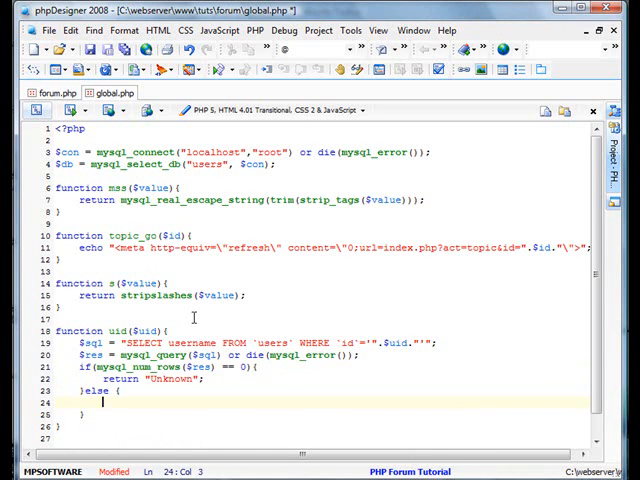
text($row = mysql_fetch_a)
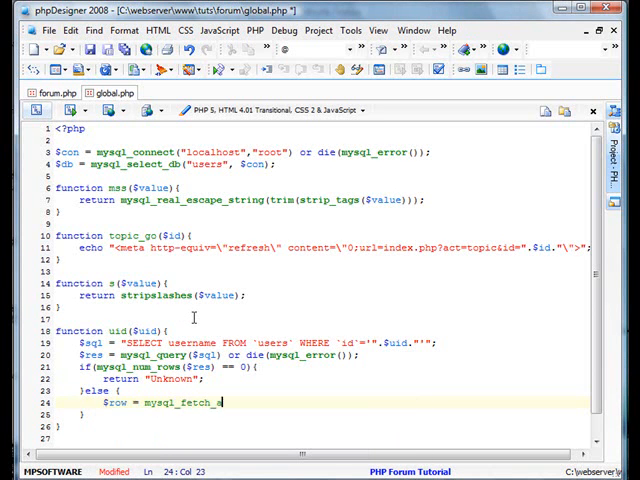
text(ssoc($res);)
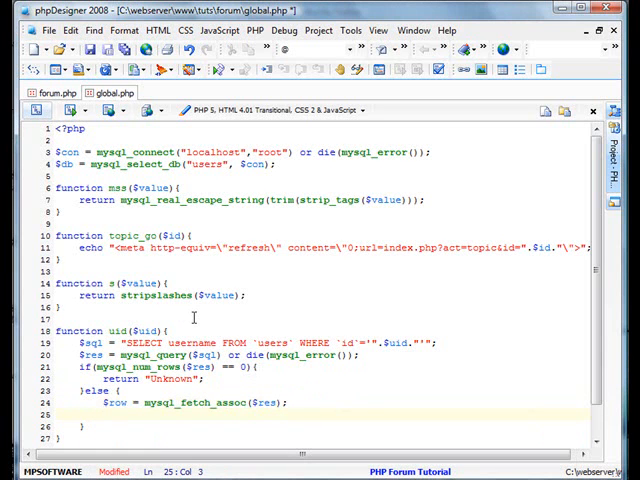
text(return)
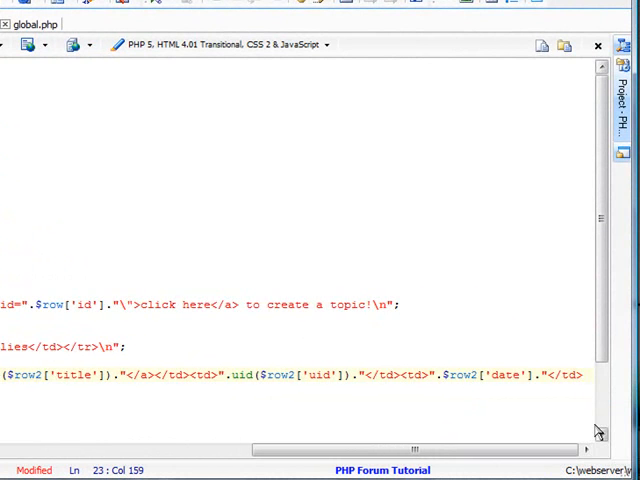
Add $sql3 counting forum_replies rows WHERE tid equals the topic id and run it as $res3 with mysql_query or die
scroll(up, 3)
text($sql3 = "SELECT count(*) FROM `forum_)
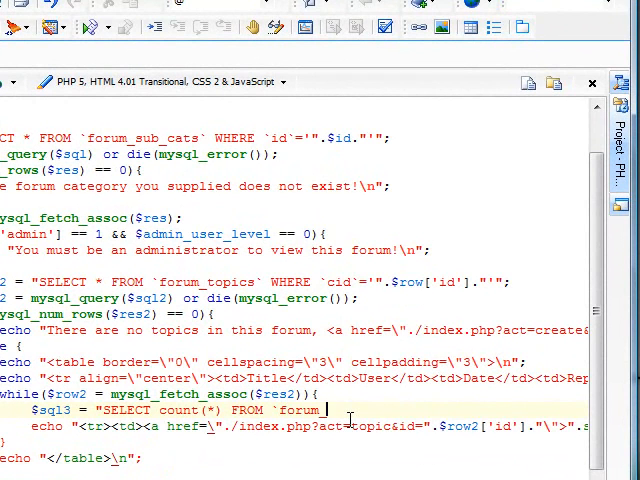
text(replies` WHERE)
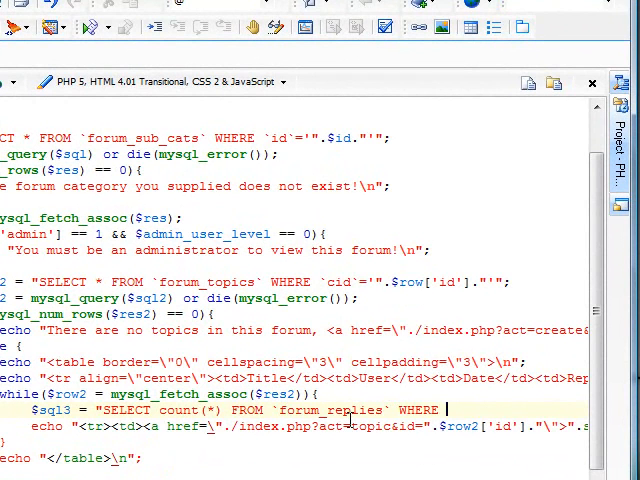
text(`tid`='".$row2['id']."'")
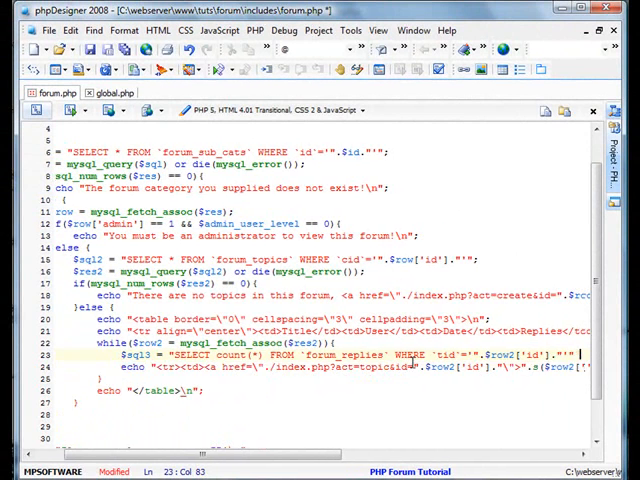
text($res3)
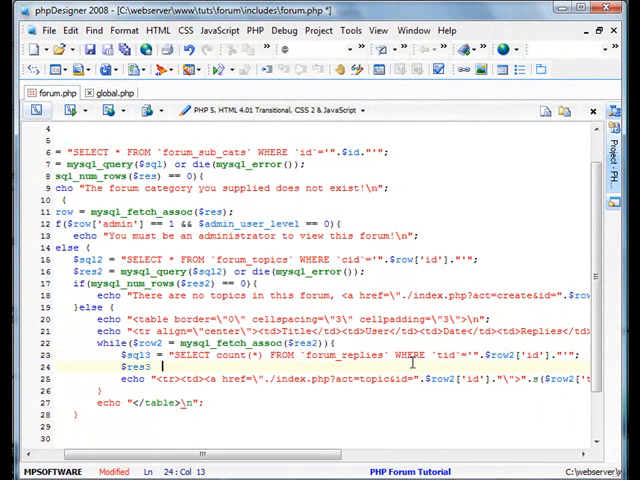
text(mysql_query($sql)
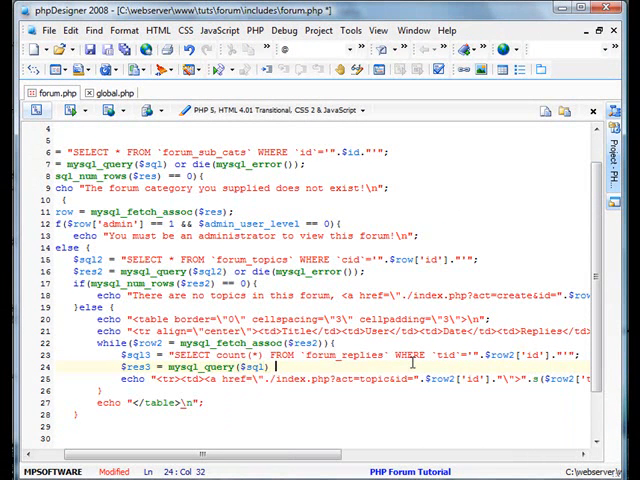
text(or die(mysql_error());)
text(#$row3 = mysql_fetch_assoc($res3);)
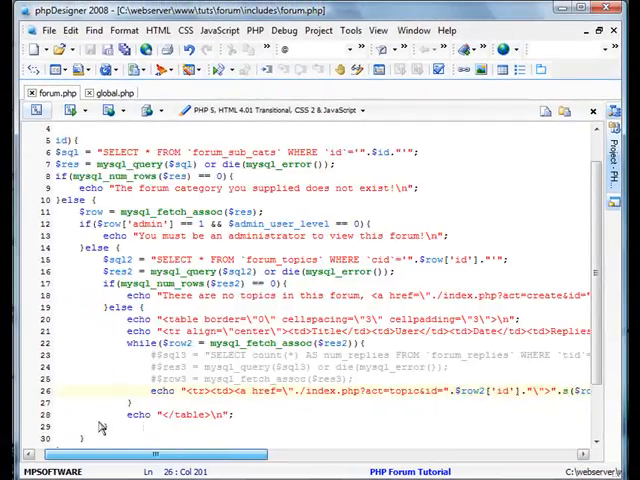
Add align="center" to the header row and append ORDER BY to the forum topics SELECT query
scroll(down, 3)
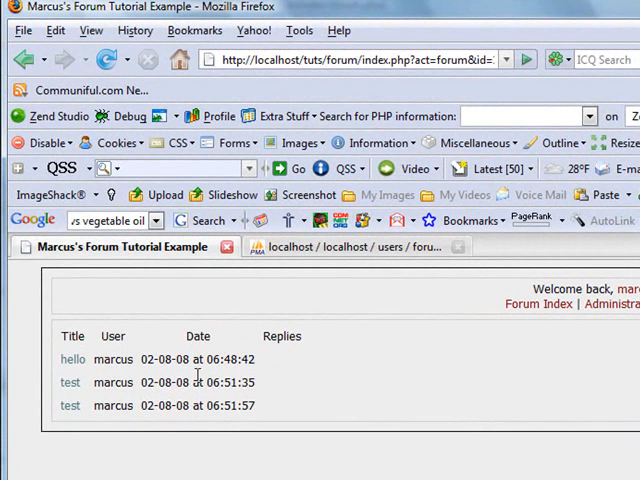
mouse_move(324, 448)
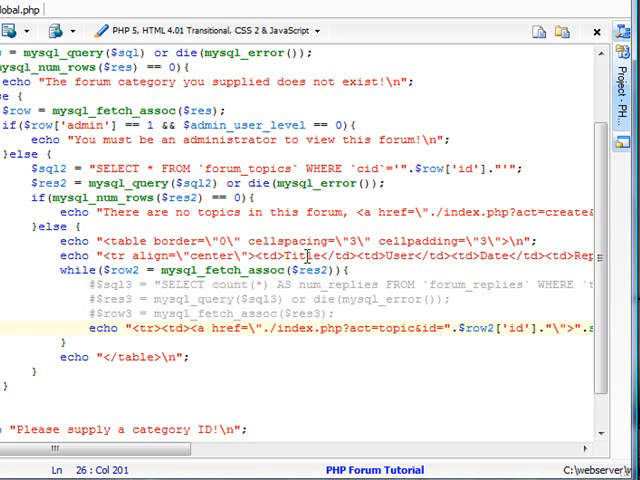
click(508, 240)
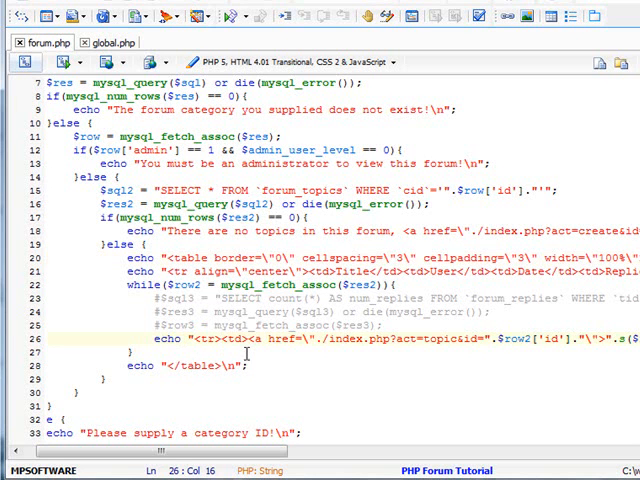
text(align=\"cent)
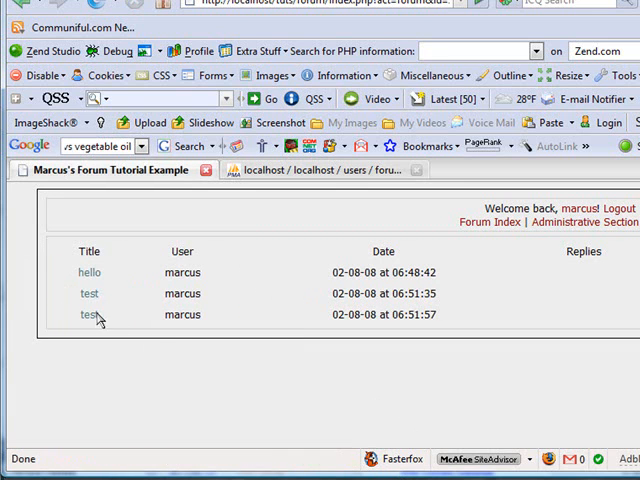
mouse_move(88, 272)
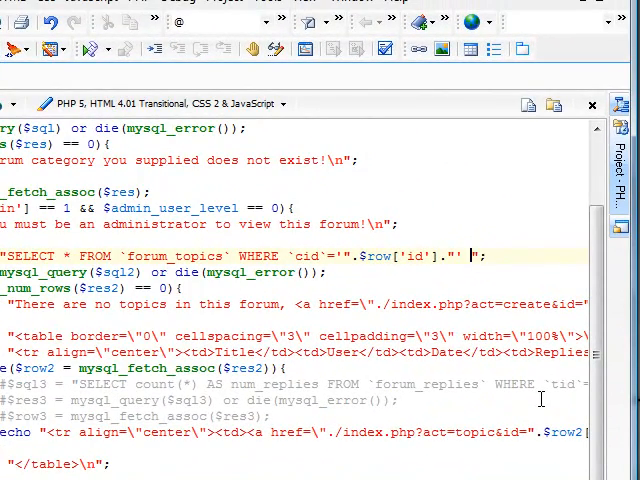
text(ORDER BY t)
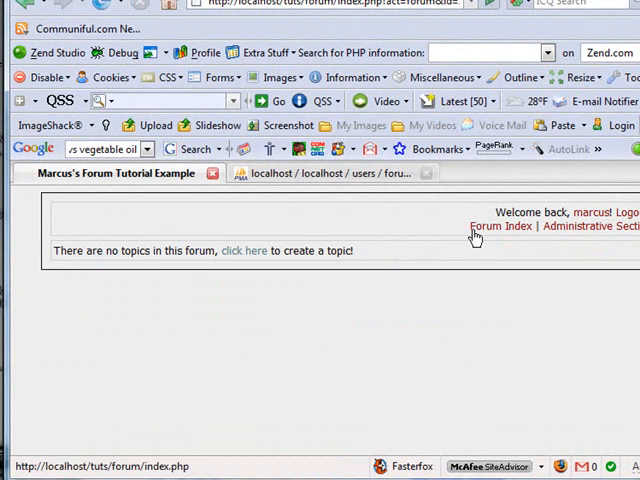
Create a new topic titled media with a message and submit it
click(242, 250)
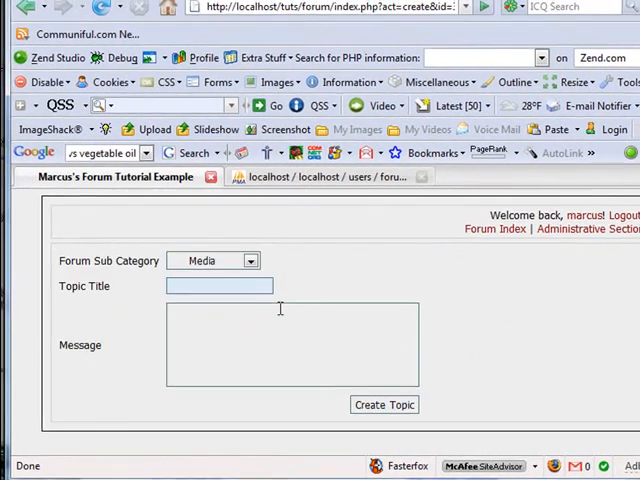
text(medi)
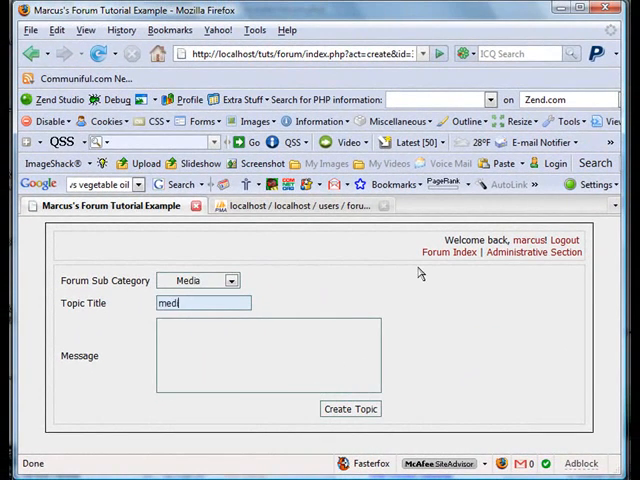
click(350, 408)
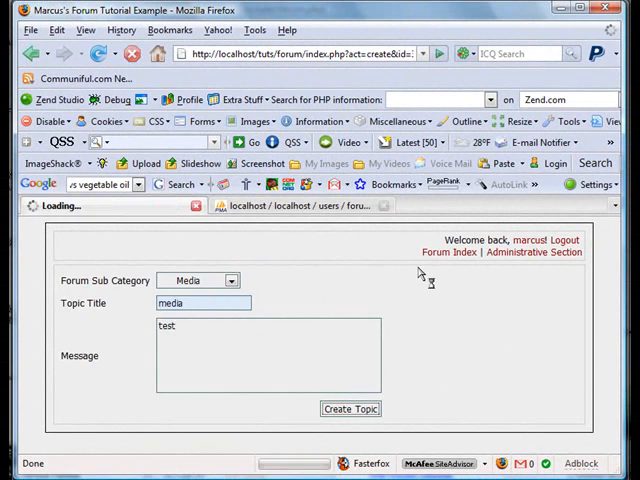
click(352, 408)
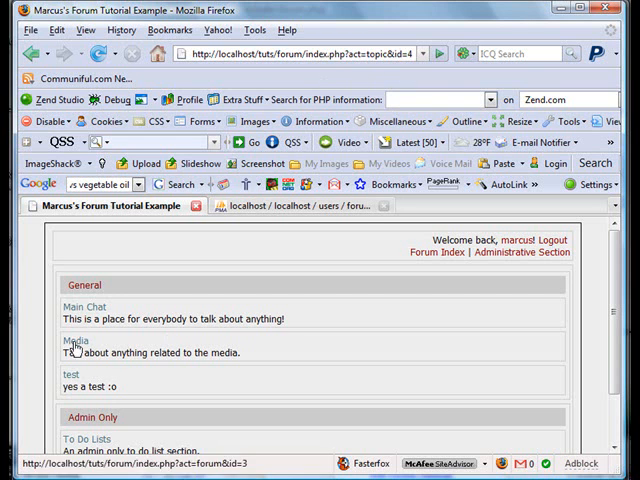
View the Media forum's topic list, then return to the forum index
click(74, 340)
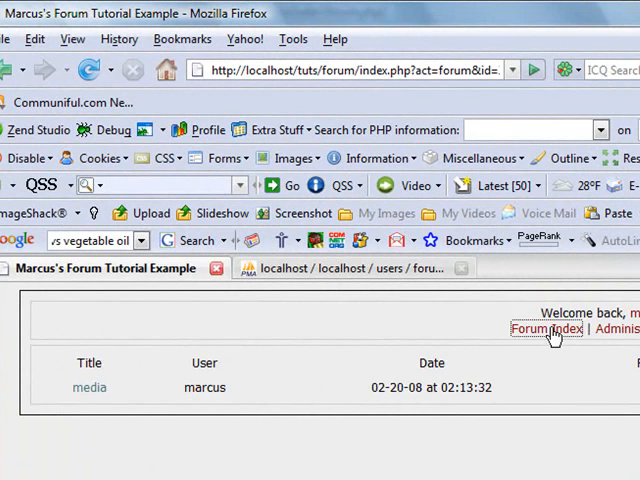
click(548, 328)
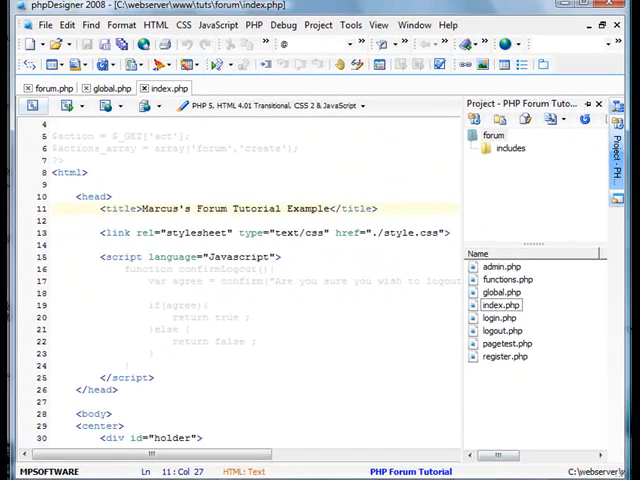
Load style.css from the forum folder via File > Open
click(48, 30)
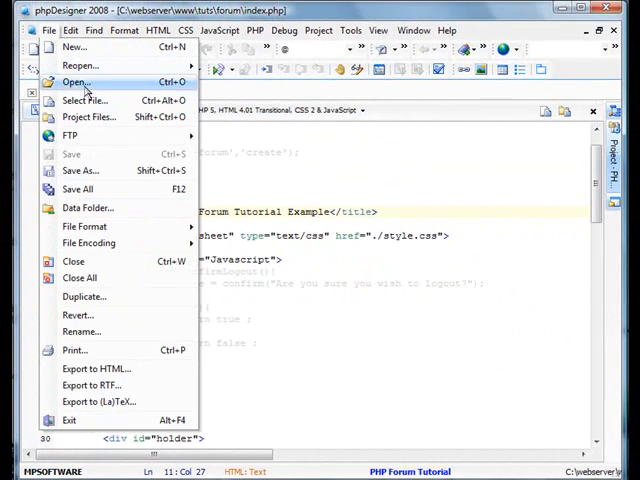
click(76, 80)
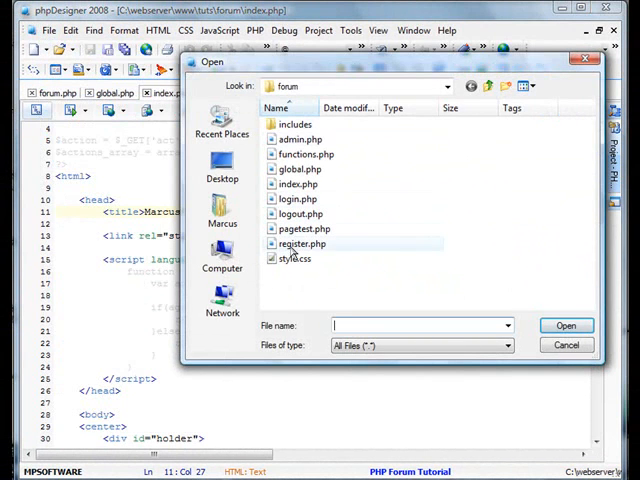
double_click(296, 258)
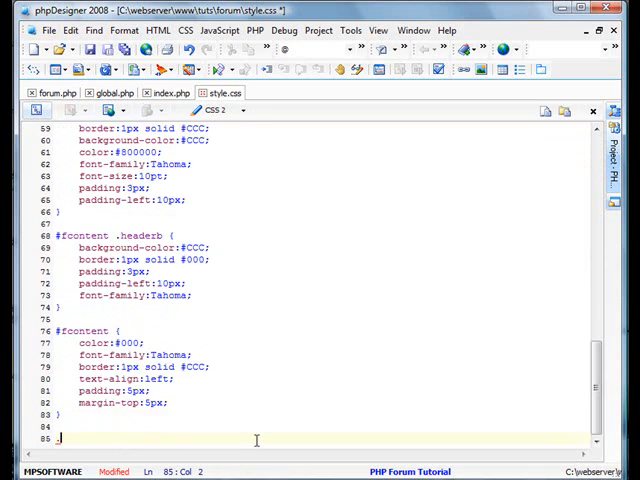
Write .forum_header { border:1px solid #CCC; font-family:Tahoma; color:#000; } at the end of style.css
text(.forum)
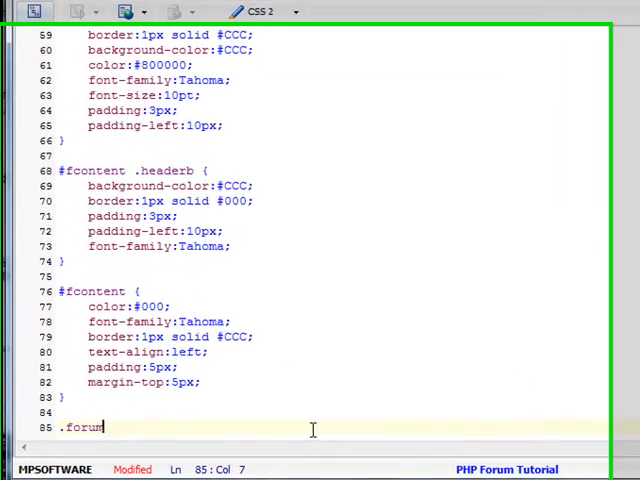
text(_)
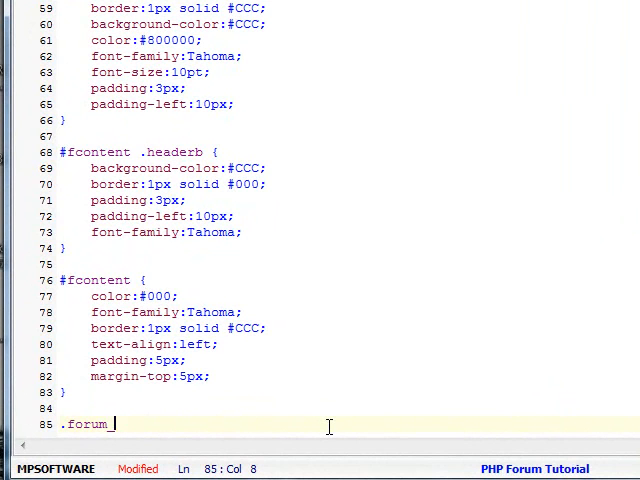
text(hea)
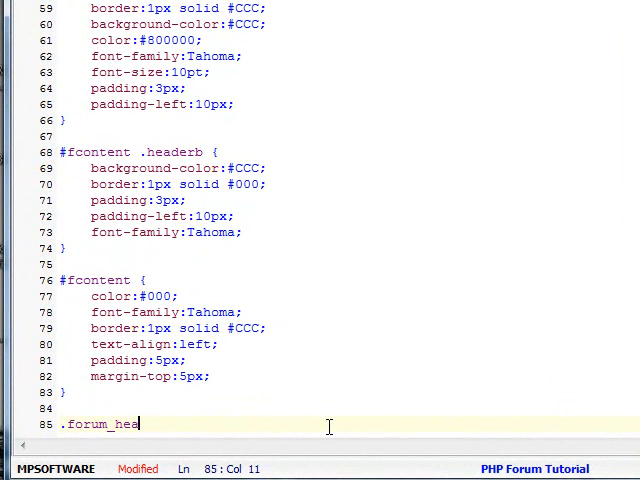
text(der {)
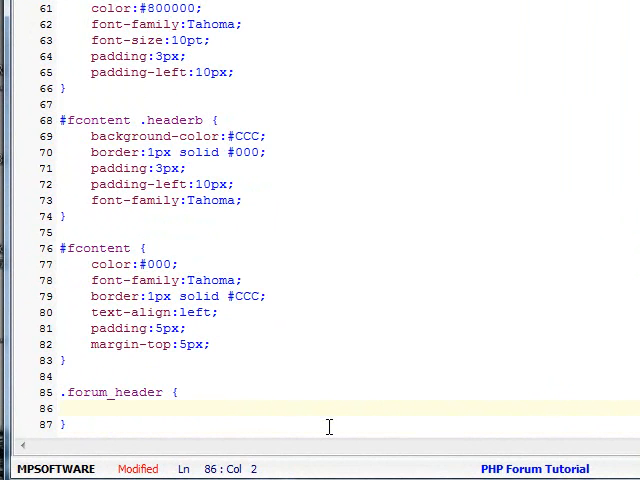
text(bo)
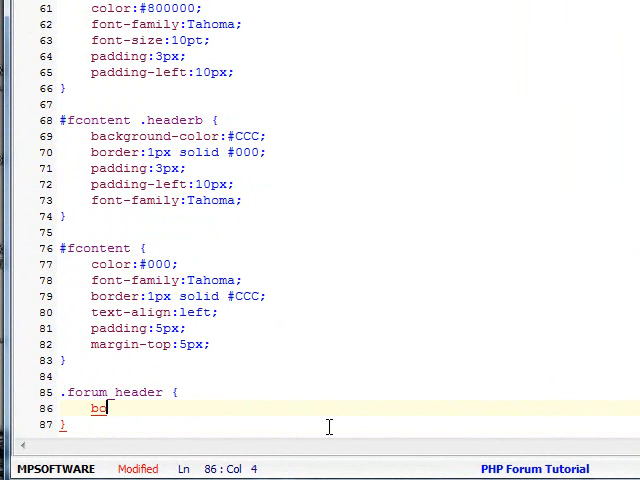
text(rder:1px)
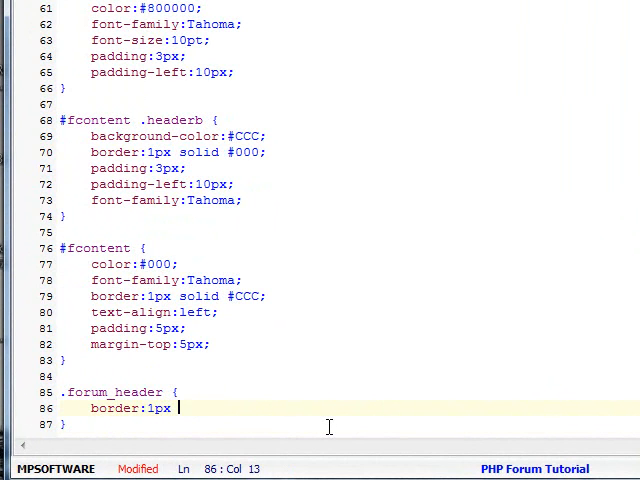
text(solid #CCC)
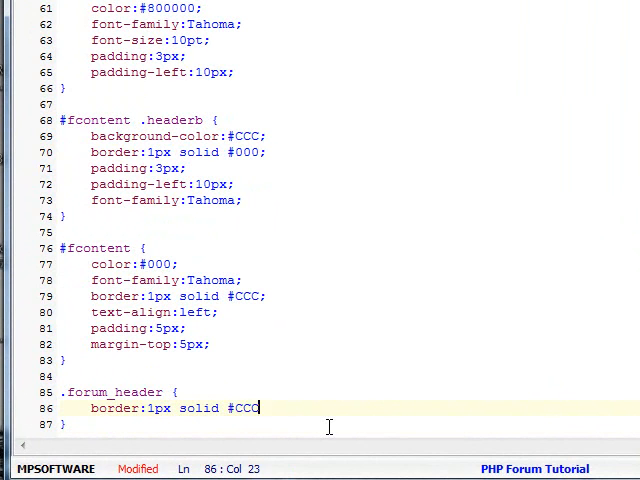
text(font-family:Tahoma;)
text(color:)
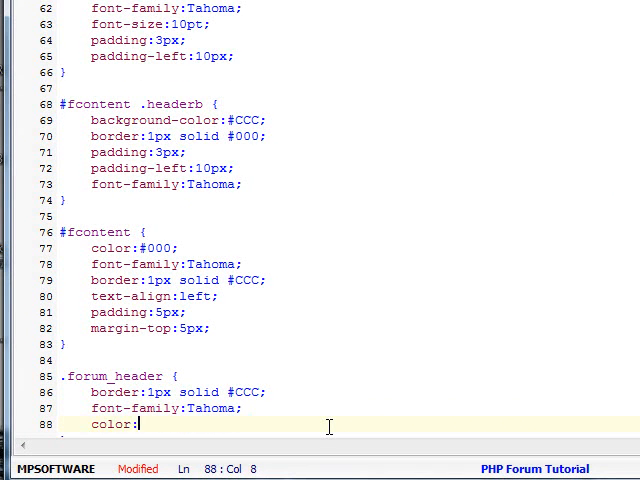
text(#000;)
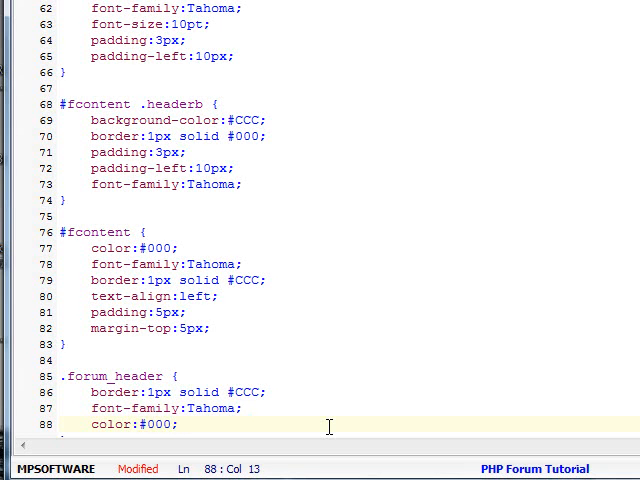
scroll(down, 3)
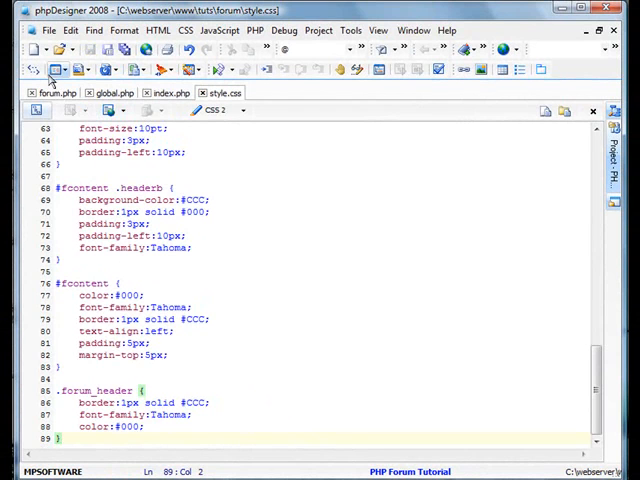
mouse_move(56, 92)
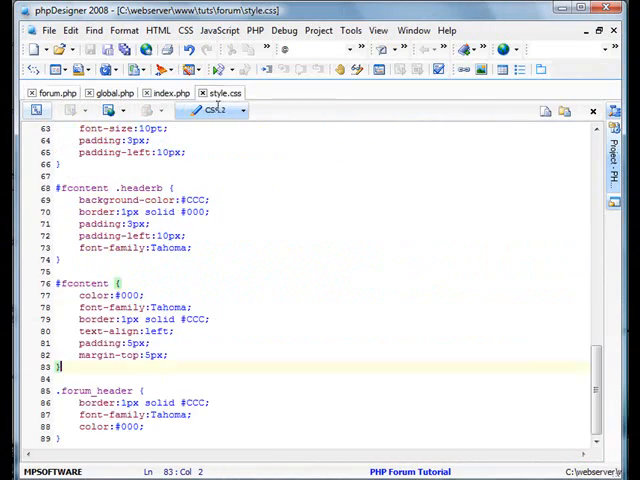
Correct the .forum_header rule's #000 colour value and check the bordered header row in Firefox
click(204, 318)
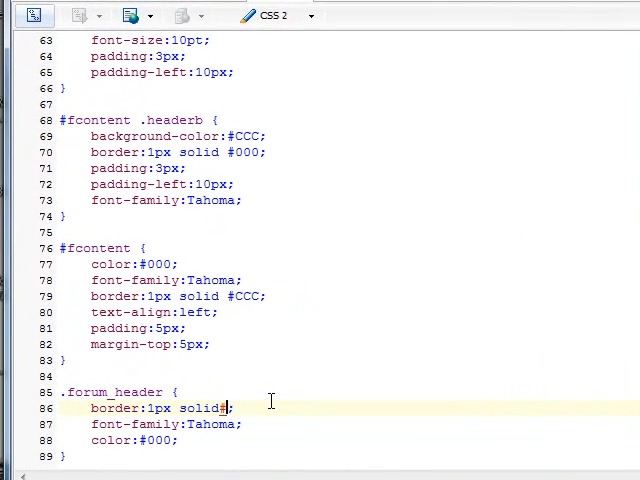
text(000)
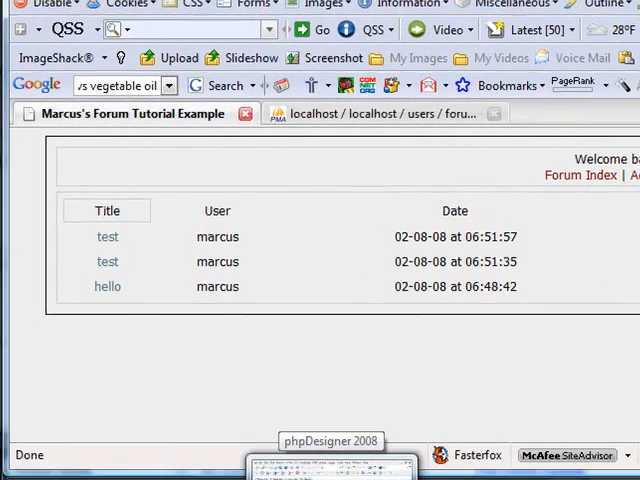
click(330, 440)
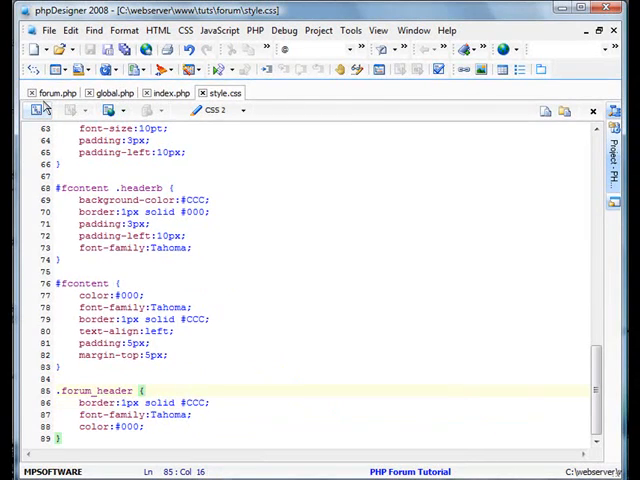
Review forum.php's topic table code and confirm the Replies heading shows in Firefox
click(56, 92)
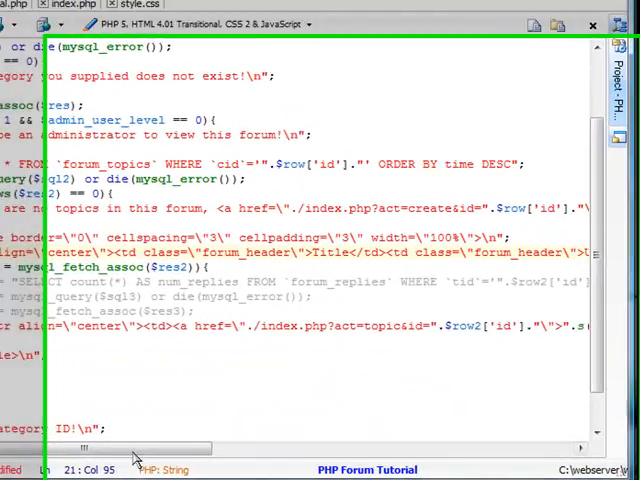
scroll(right, 3)
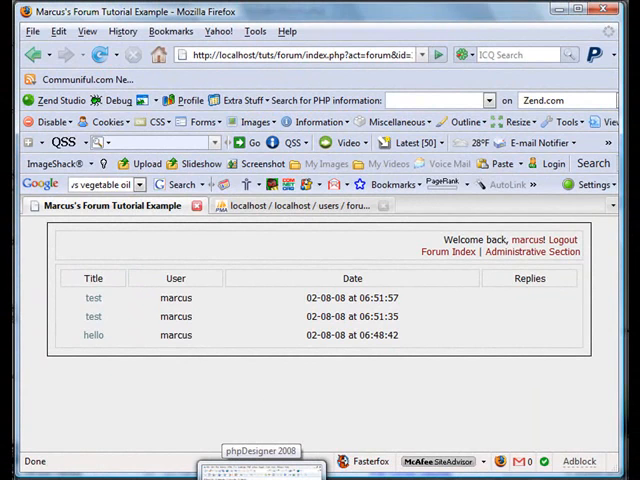
click(262, 452)
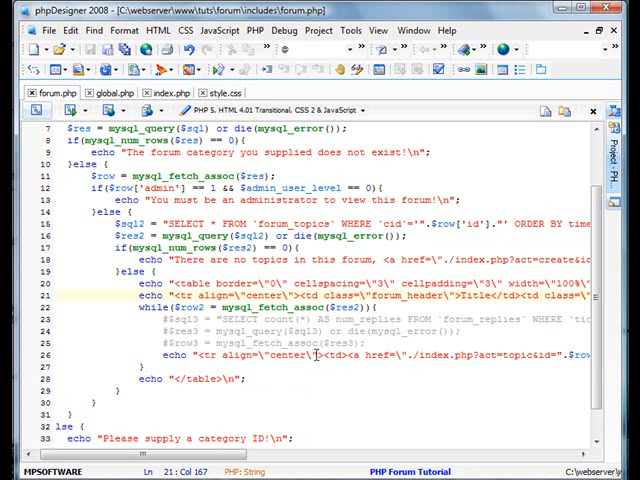
Write .forum_header2 { border:1px solid #C0C0C0; font-family:Tahoma; color:#800000; } in style.css
click(224, 92)
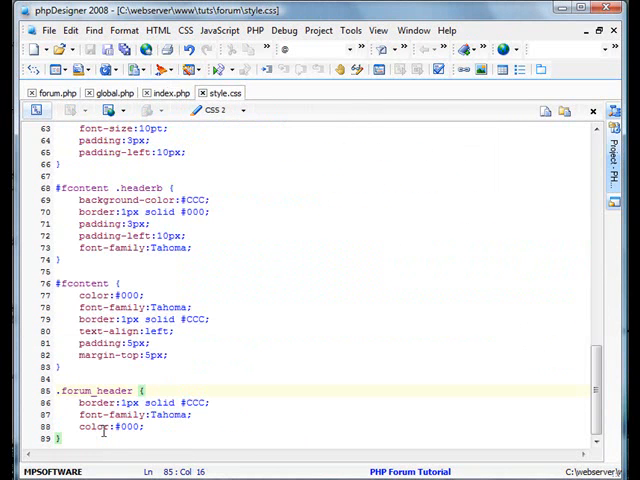
text(.fc)
text(border:1px)
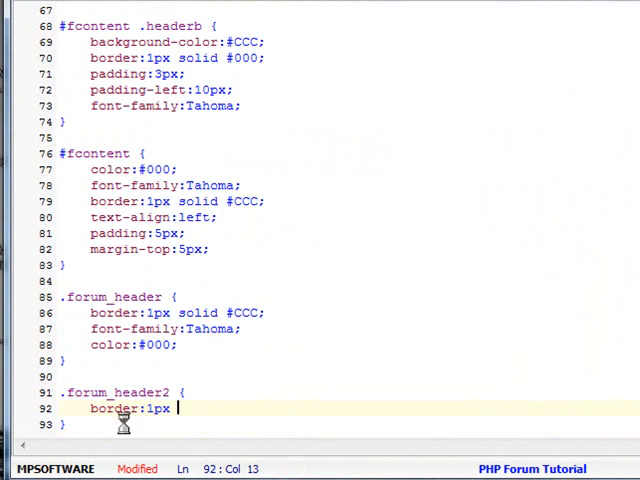
text(soild #)
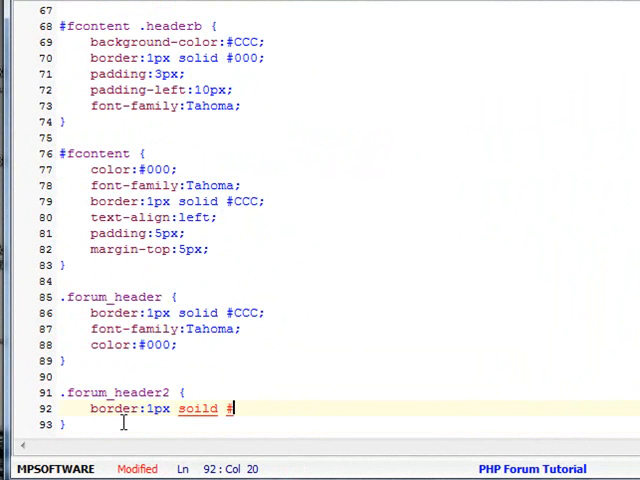
text(C0C0C0)
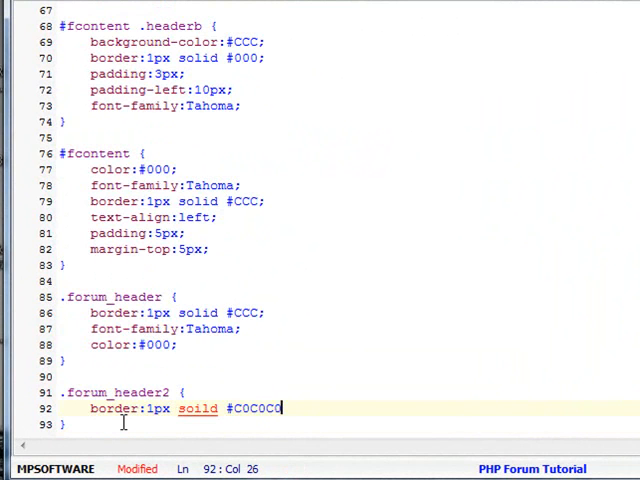
text(font-fam)
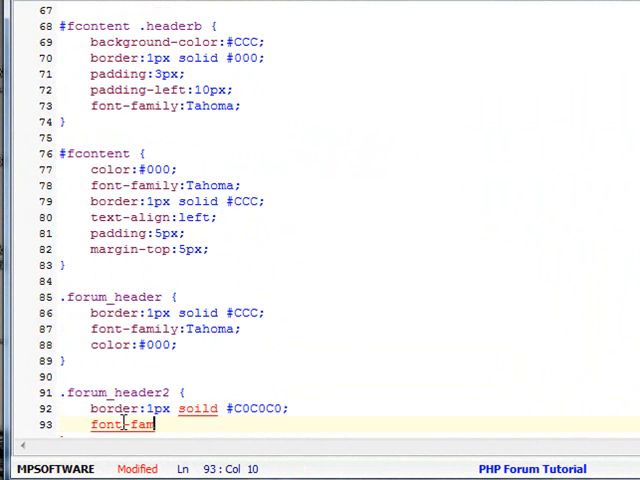
text(font-family:Tahoma;)
text(color:#)
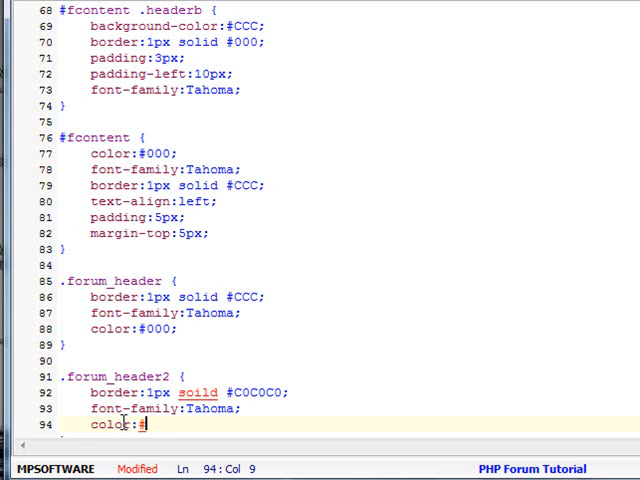
text(800000;)
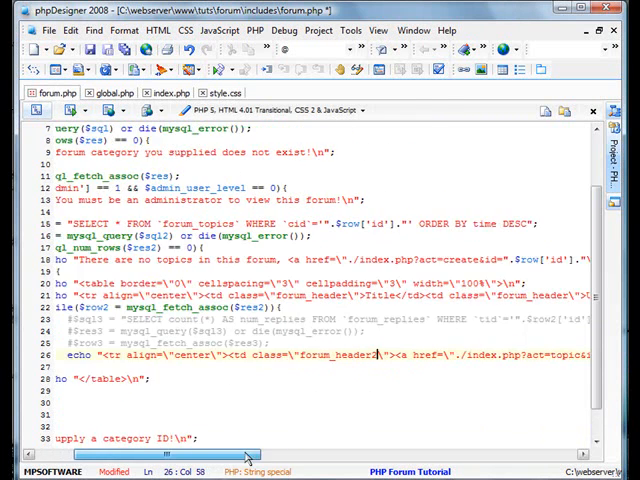
Set class="forum_header2" on the topic loop's data <td> cells in forum.php
scroll(right, 3)
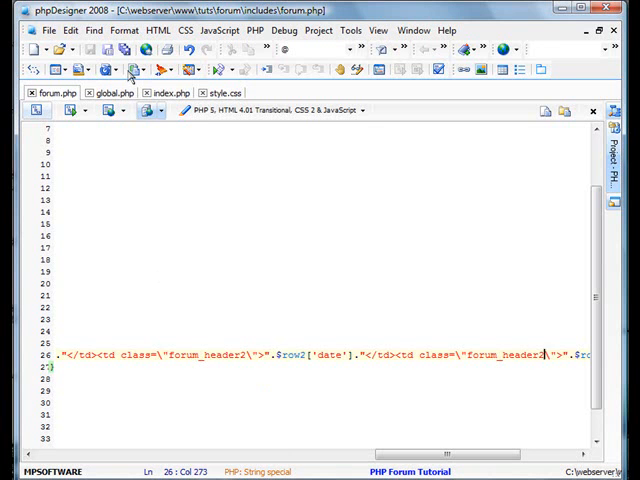
click(218, 92)
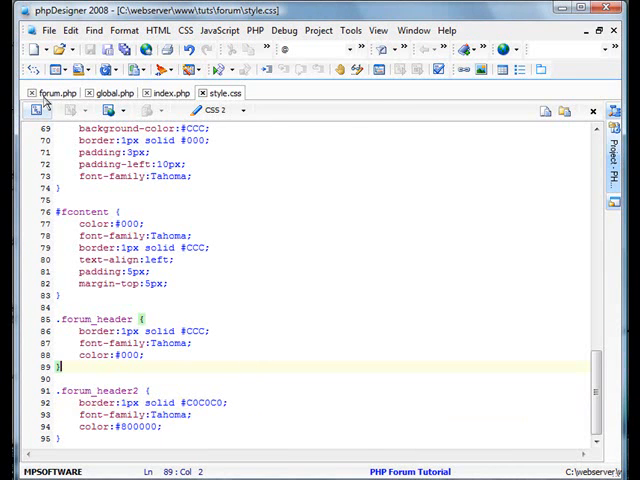
Add style="border:1px solid #C0C0C0;" to the <tr> echo in forum.php's topic loop
click(56, 92)
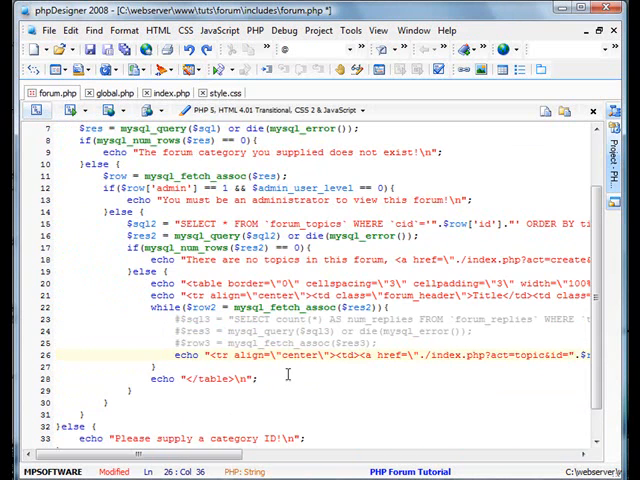
text(style=\"border:1px solid #)
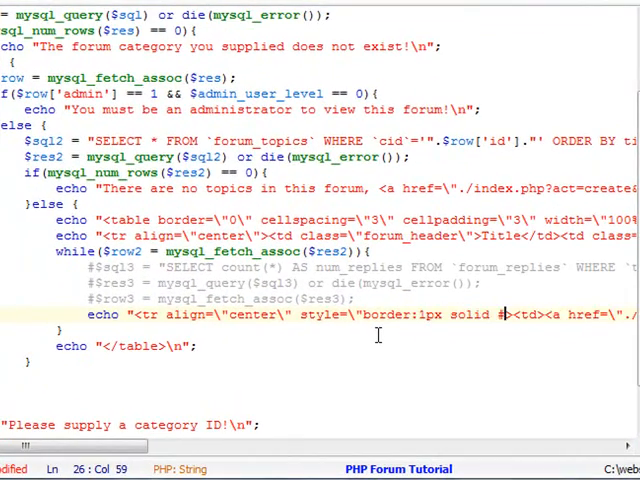
text(C0C0C0;)
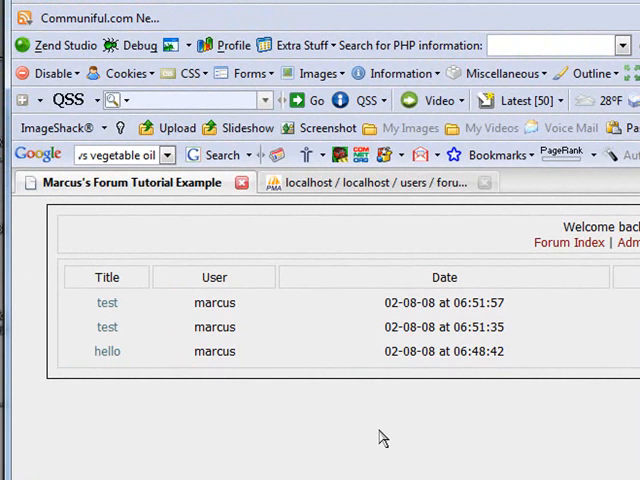
mouse_move(148, 344)
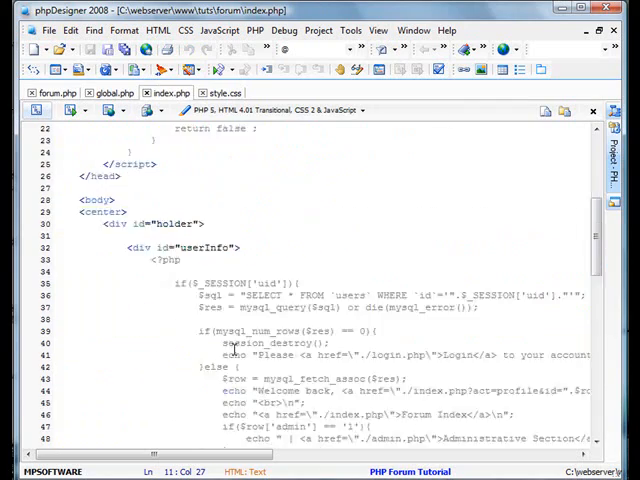
Add if($section == 'topic'){ include "./includes/topic.php"; } and 'topic' to $sections_array in index.php
scroll(down, 3)
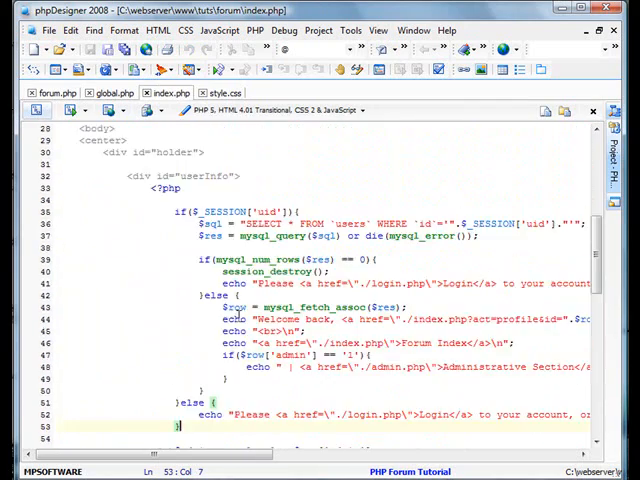
scroll(down, 3)
text(if($action == ')
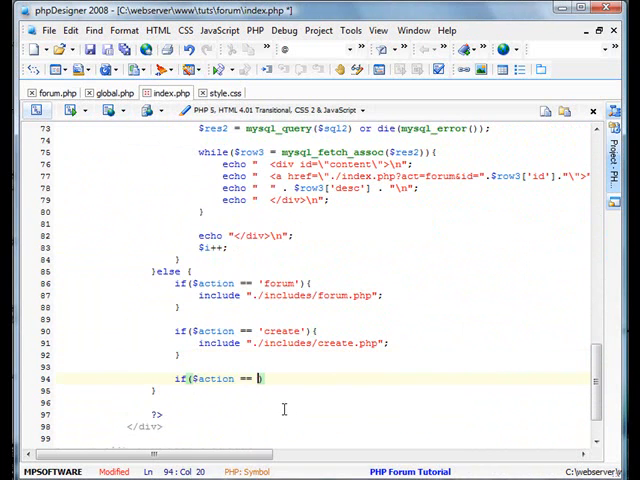
text(topic'){)
text(include "./inclu)
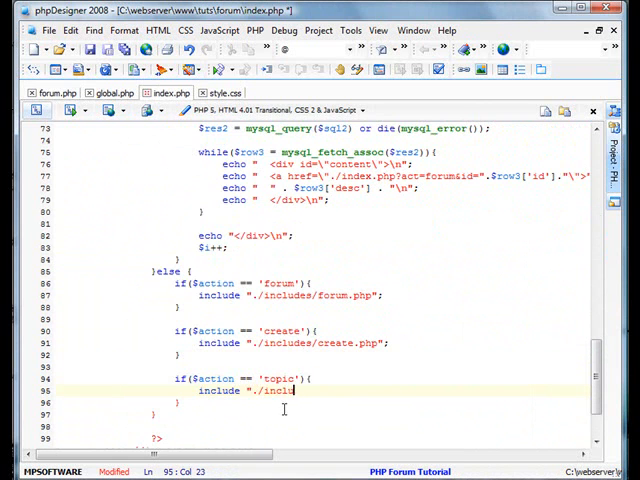
text(des/topic.php";)
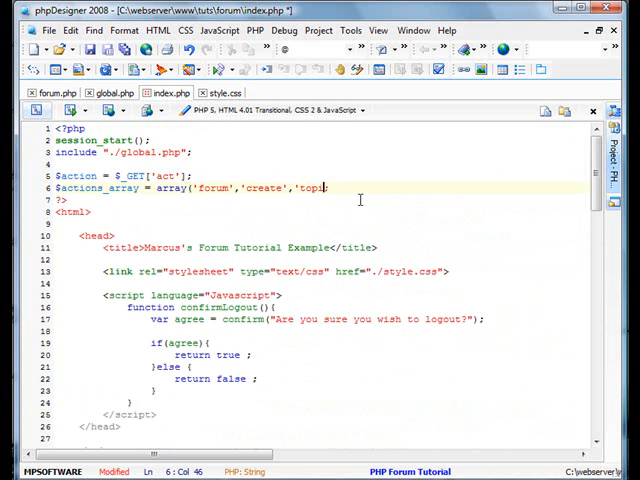
text(;)
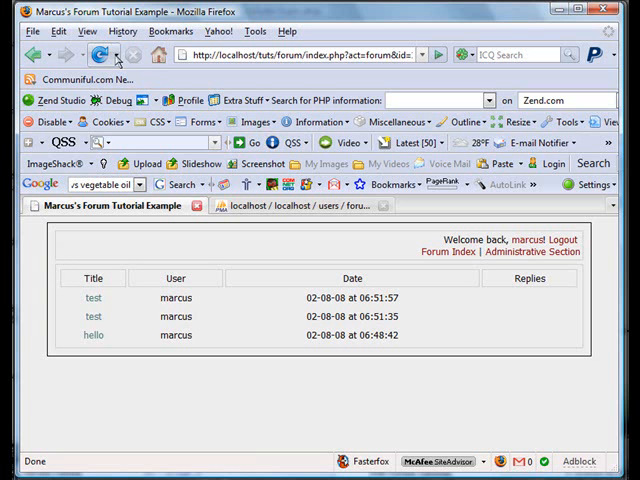
Follow the first test topic link in Firefox to load the new topic page
click(92, 298)
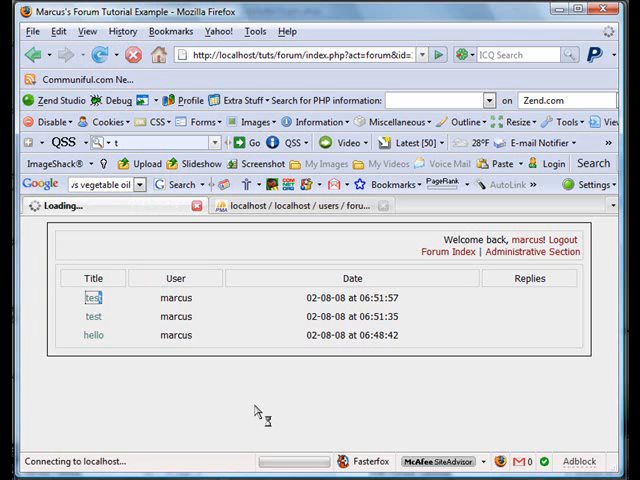
click(92, 296)
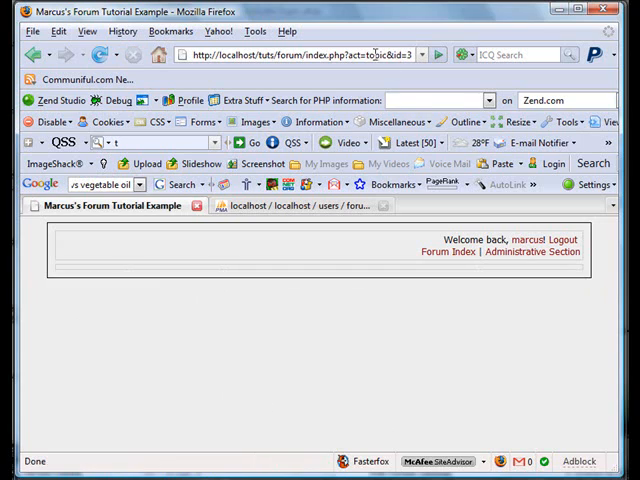